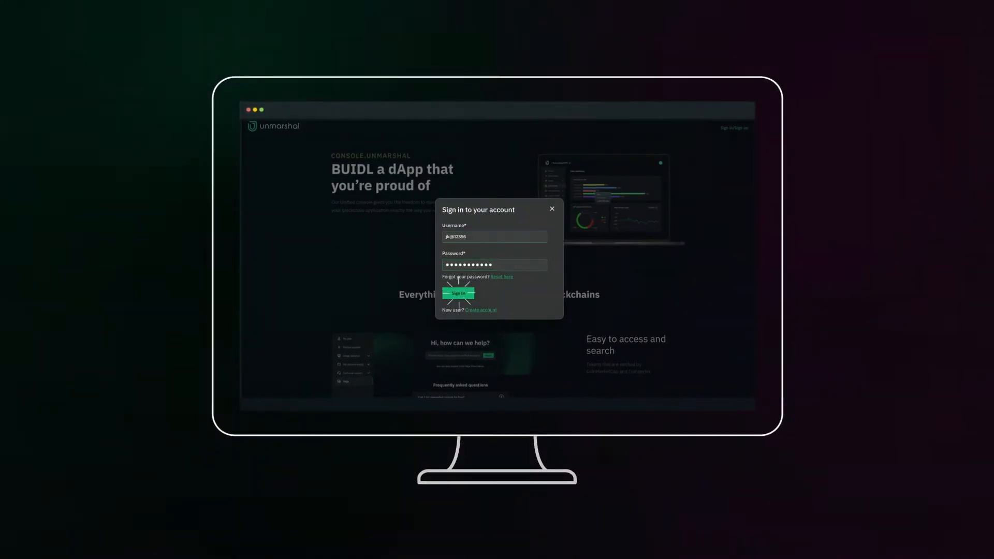
- Sign in to Unmarshal Console to reach the Free Plan overview and payment history
{"action": "left_click", "coordinate": [458, 293]}
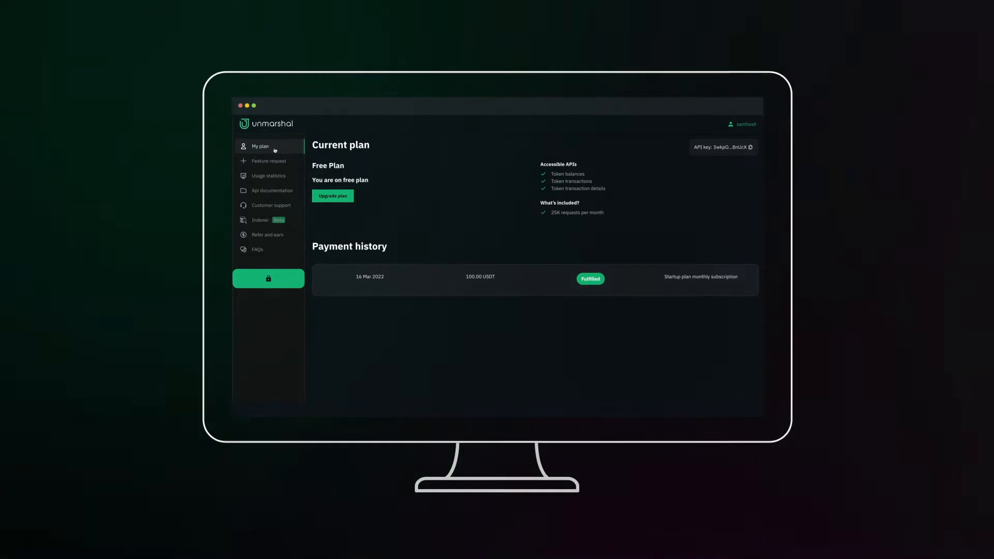
- View the usage statistics charts, then go to the empty Indexer usage status page
{"action": "left_click", "coordinate": [267, 175]}
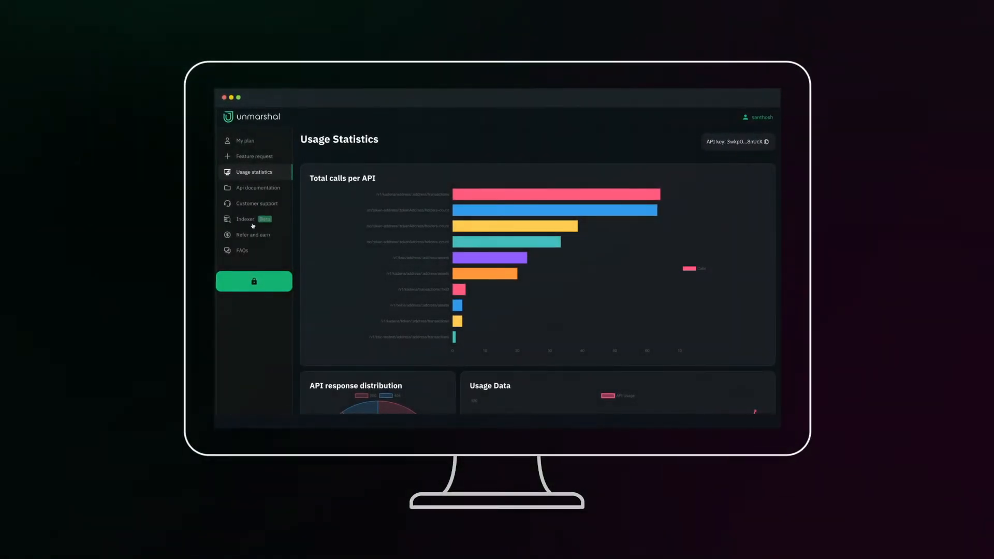
{"action": "left_click", "coordinate": [244, 219]}
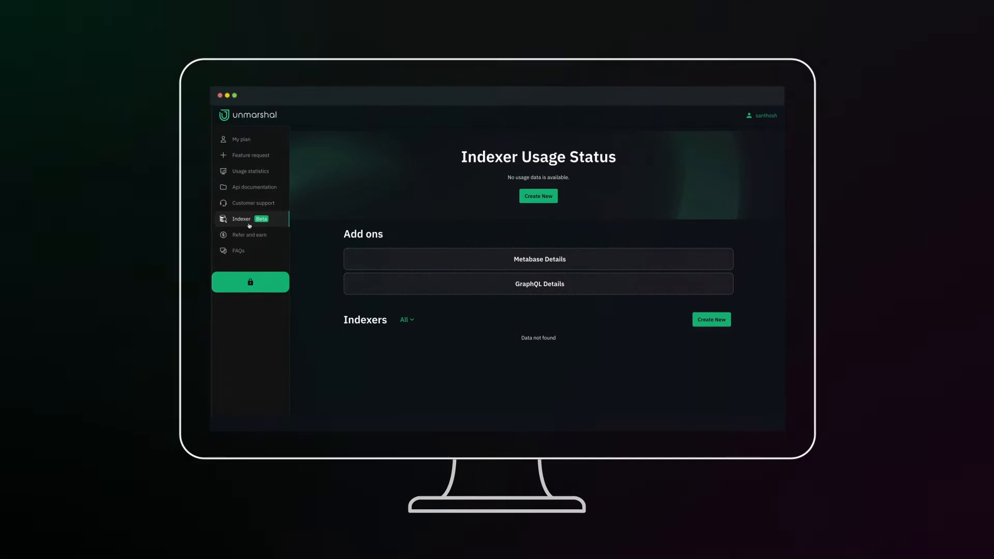